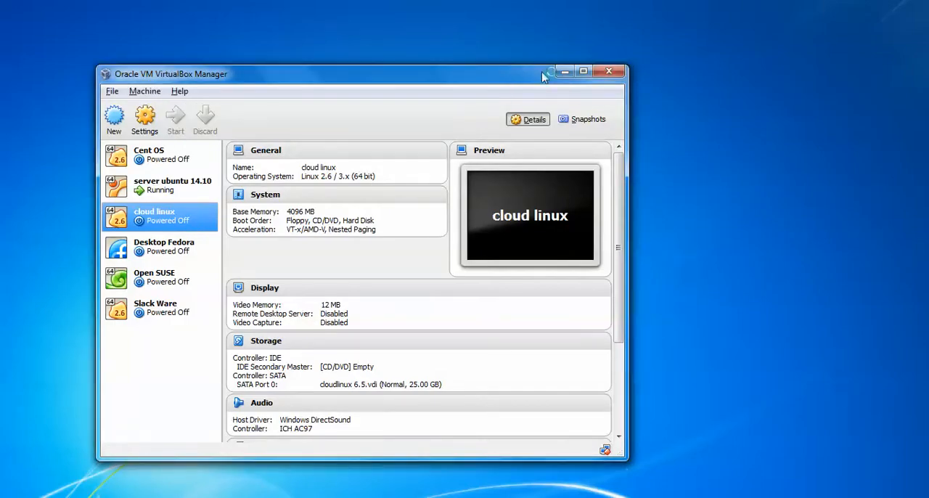
# - Start the cloud linux VM and let it boot to the GRUB menu
pyautogui.click(174, 119)
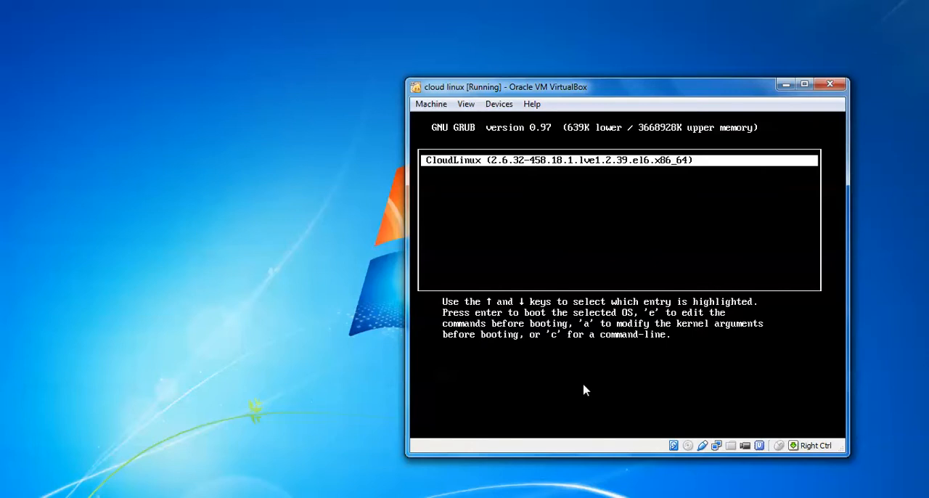
# - Edit the CloudLinux kernel line in GRUB, appending S after rhgb quiet, and boot to a root shell
pyautogui.press('e')
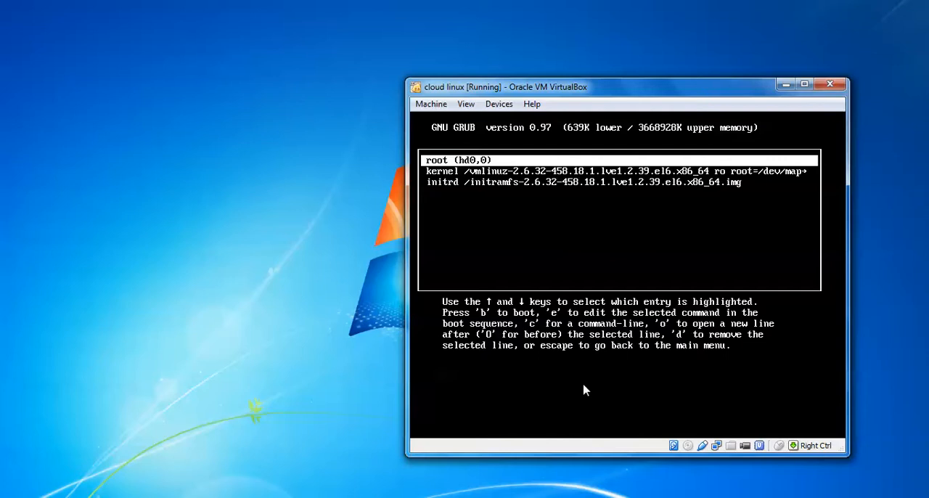
pyautogui.press('Down')
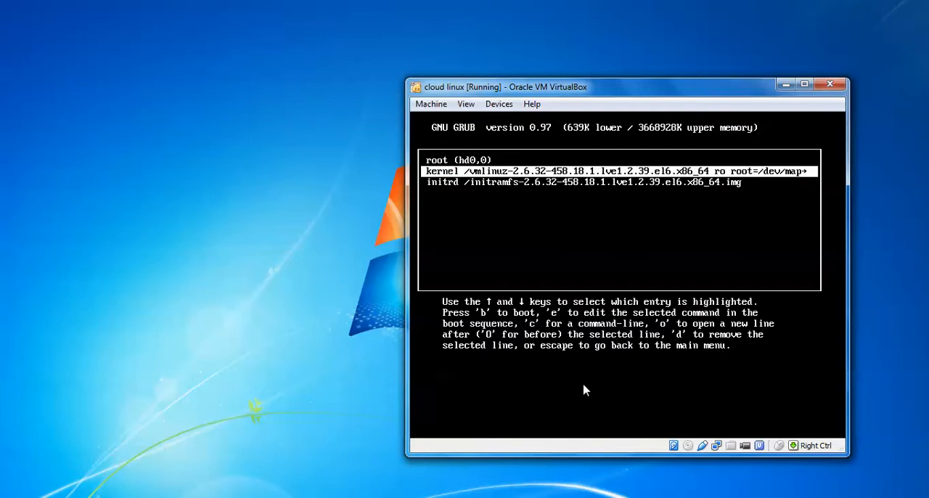
pyautogui.moveTo(675, 418)
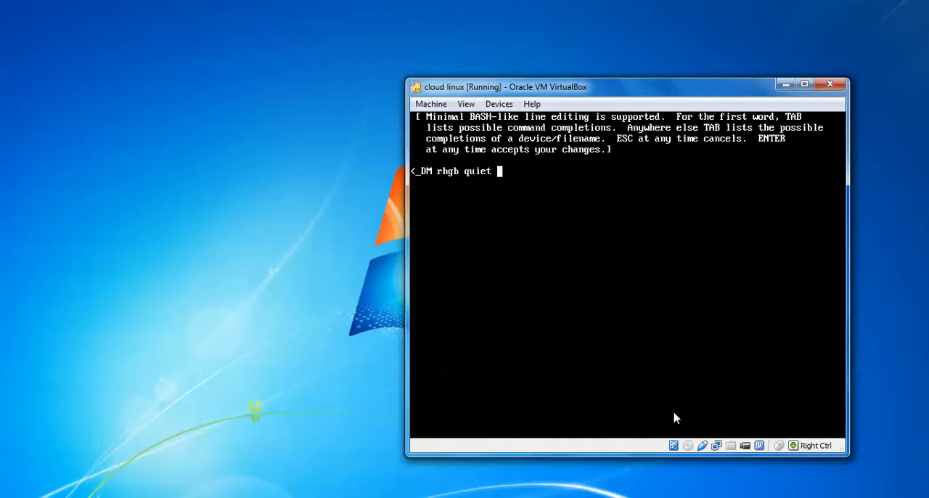
pyautogui.write('S')
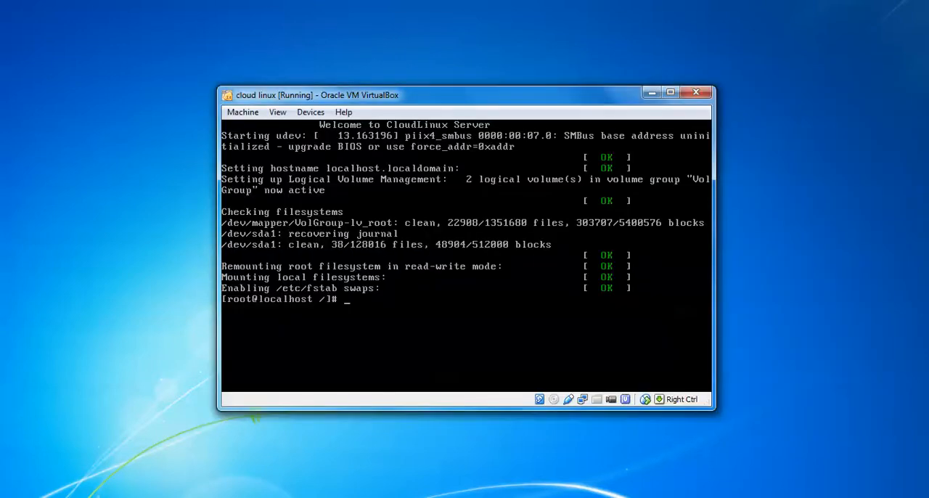
# - Run passwd root at the single-user prompt and set the new root password
pyautogui.write('p')
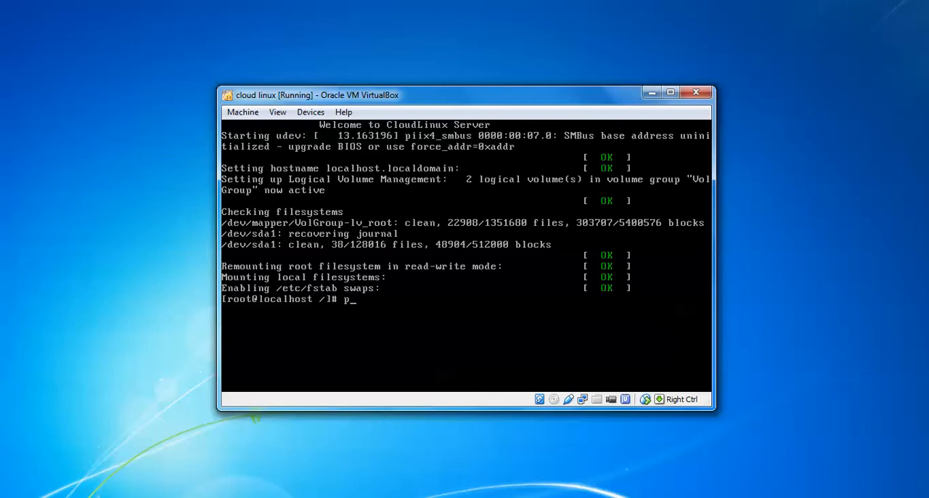
pyautogui.write('asswd')
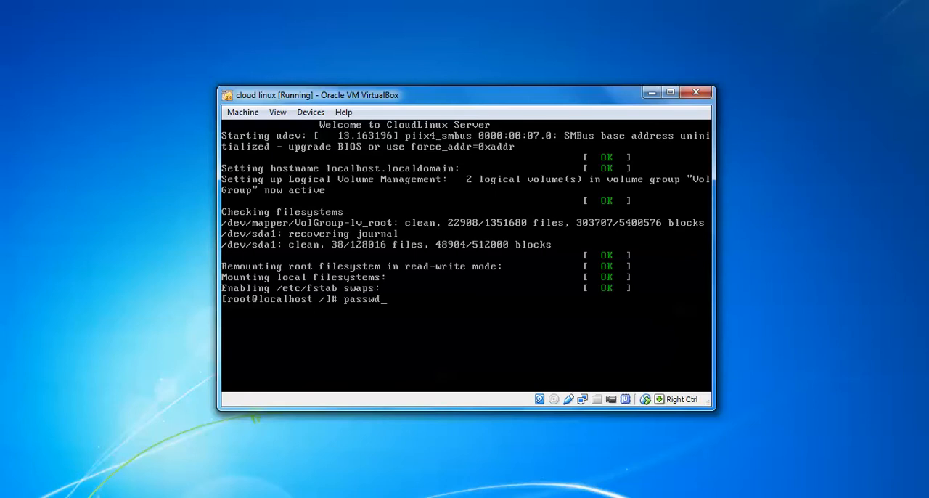
pyautogui.press('Backspace')
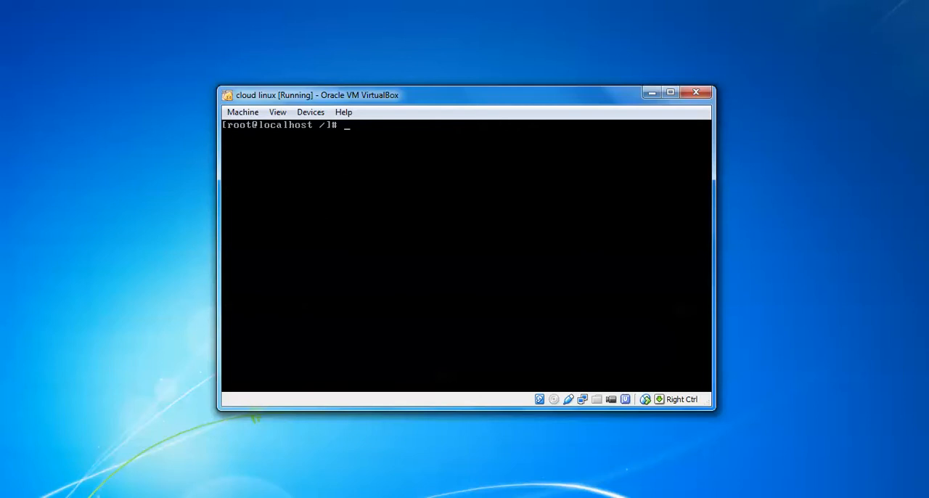
pyautogui.write('passwd root')
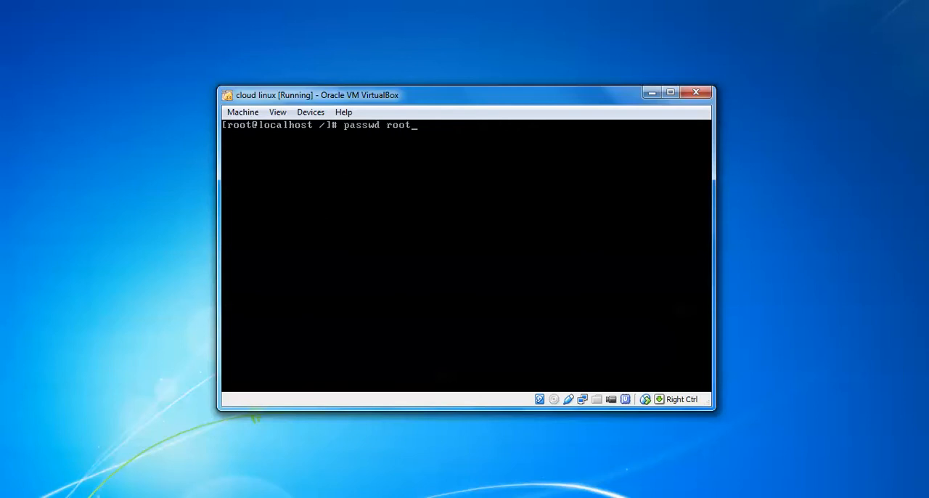
pyautogui.press('Return')
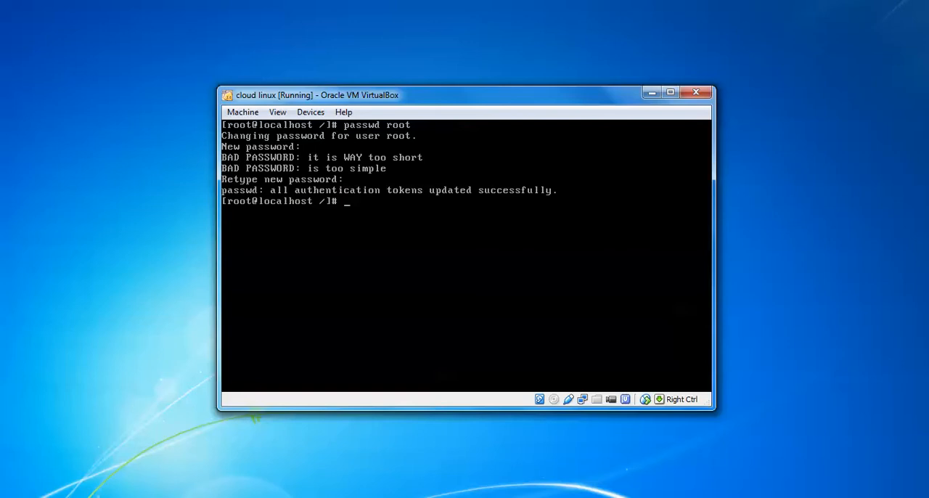
# - Reset the root password again with passwd, then start another passwd command and erase 'roo'
pyautogui.write('passwd roo')
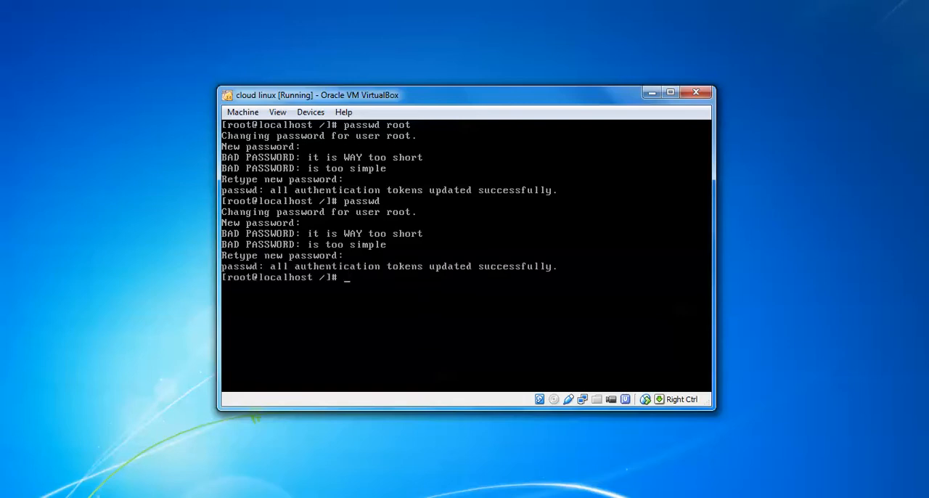
pyautogui.write('passwd')
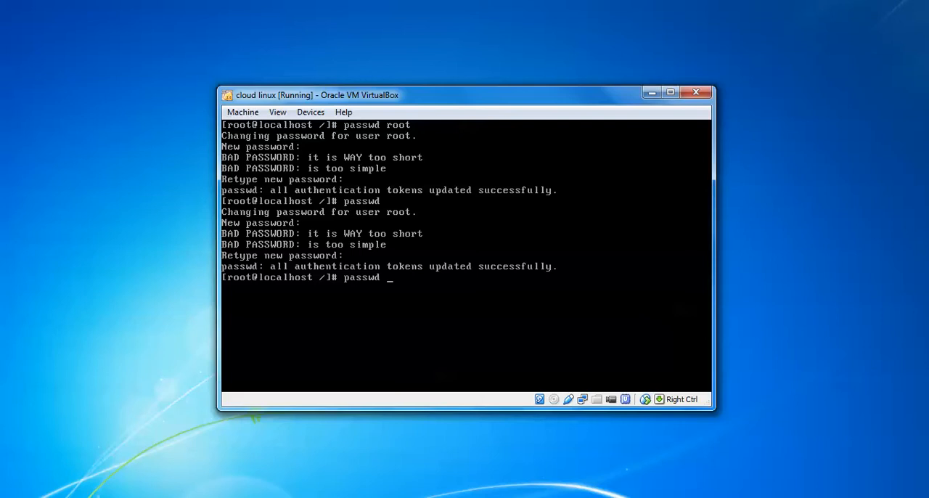
pyautogui.write('roo')
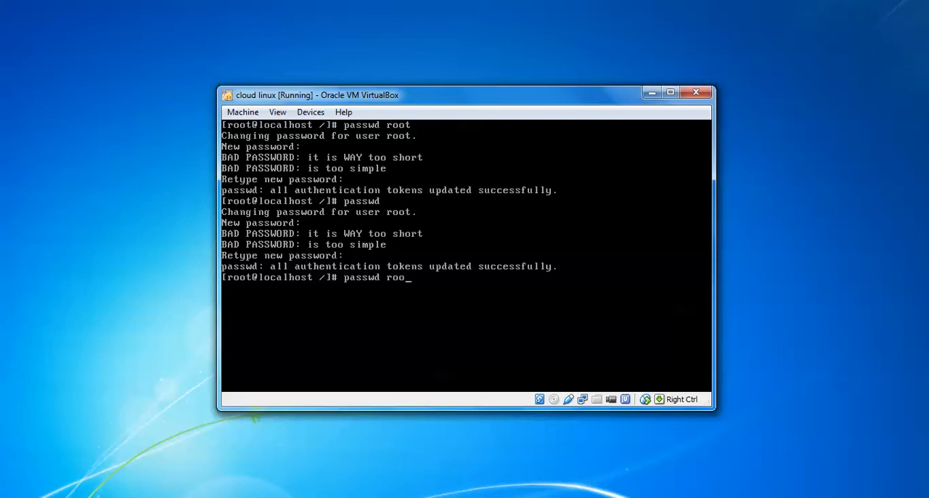
pyautogui.press('BackSpace')
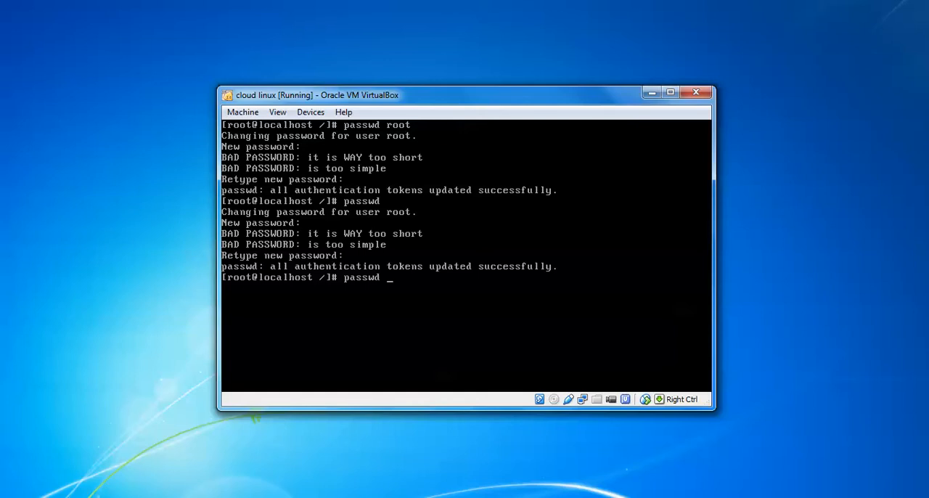
# - Run passwd ubuntu and set the ubuntu user's new password
pyautogui.write('ubuntu')
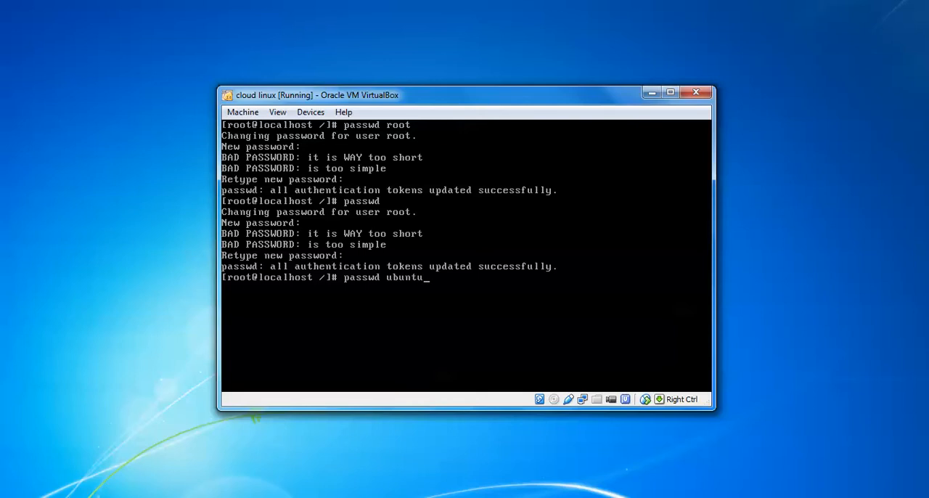
pyautogui.press('Return')
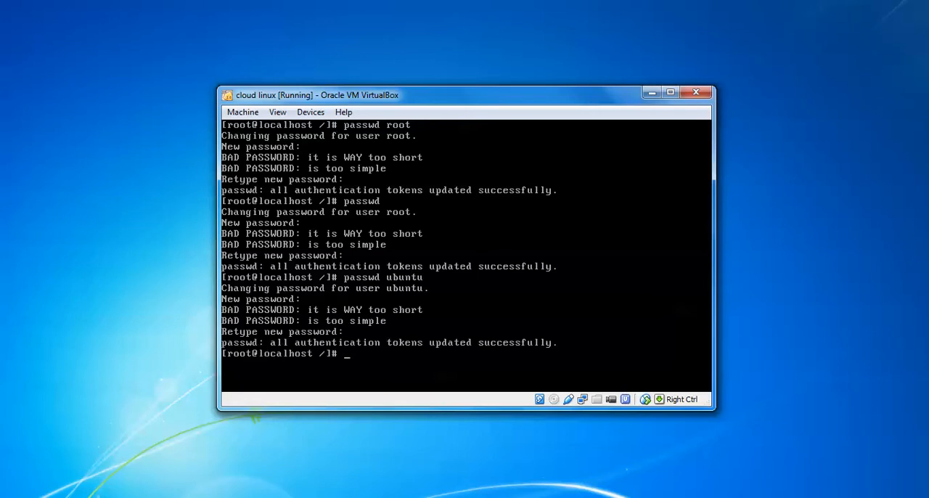
pyautogui.moveTo(833, 238)
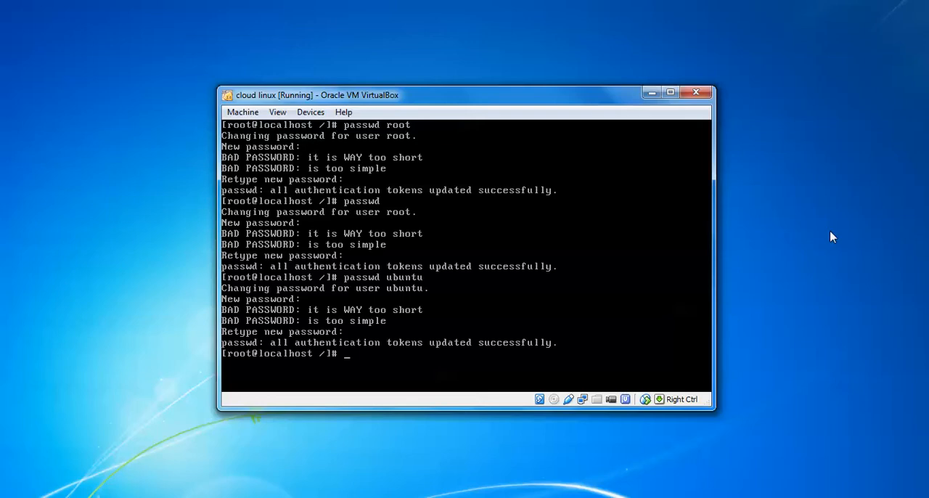